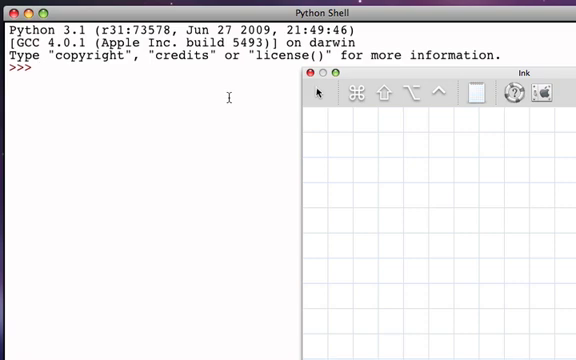
Enter apples = 10 at the shell prompt and echo apples
{"action": "type", "text": "apples"}
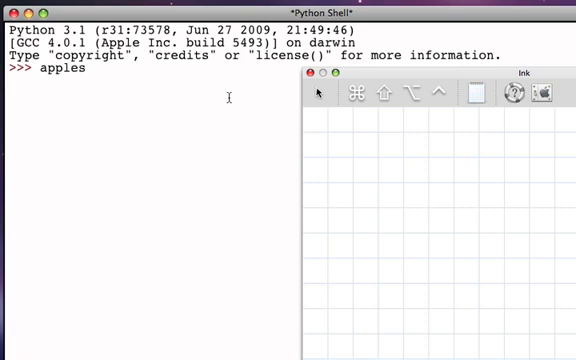
{"action": "type", "text": "="}
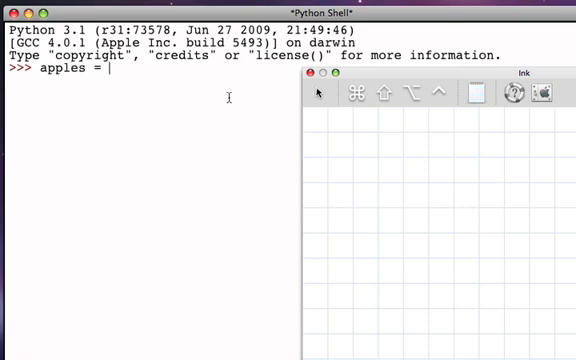
{"action": "type", "text": "10"}
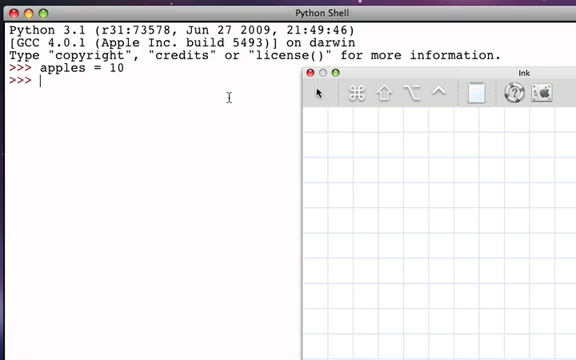
{"action": "type", "text": "apples"}
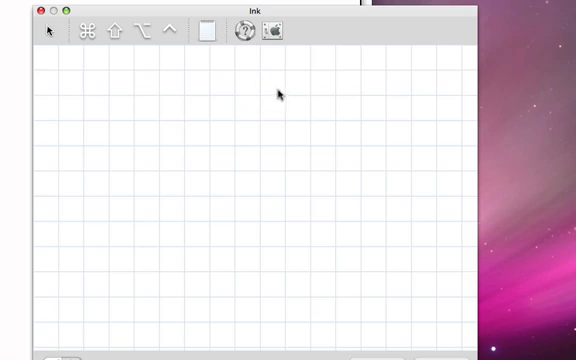
{"action": "mouse_move", "coordinate": [279, 90]}
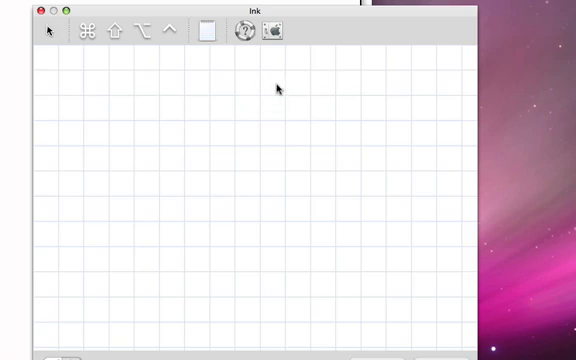
Sketch a circled 10 with 'apples =' and an arrow pointing to it
{"action": "left_click_drag", "start_coordinate": [275, 95], "coordinate": [320, 120]}
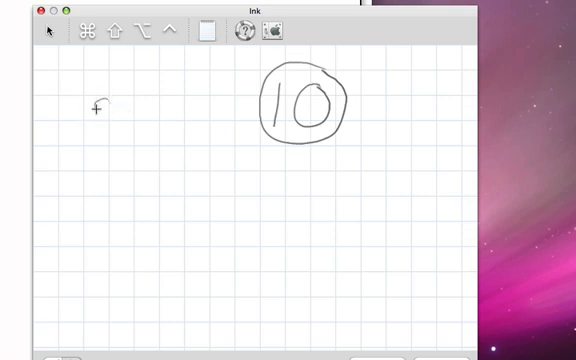
{"action": "left_click_drag", "start_coordinate": [95, 105], "coordinate": [170, 105]}
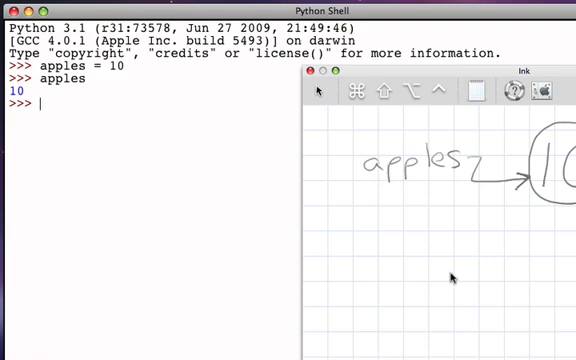
Evaluate apples + 1 to get 11, then confirm apples still returns 10
{"action": "type", "text": "apples"}
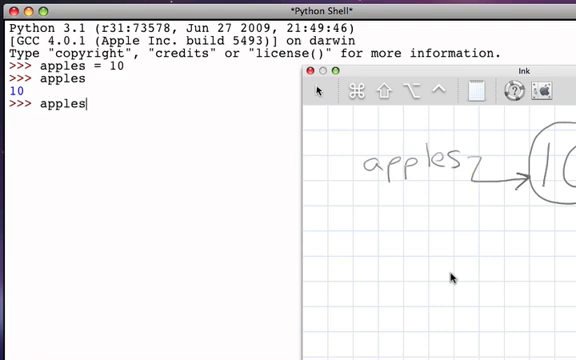
{"action": "type", "text": "+ 1"}
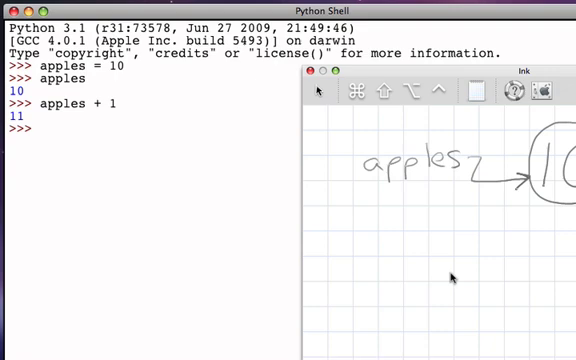
{"action": "type", "text": "apples"}
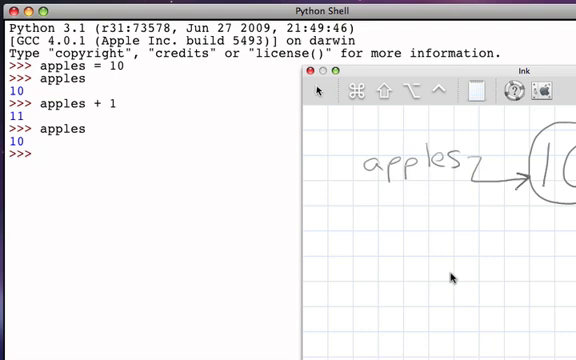
{"action": "type", "text": "apples ="}
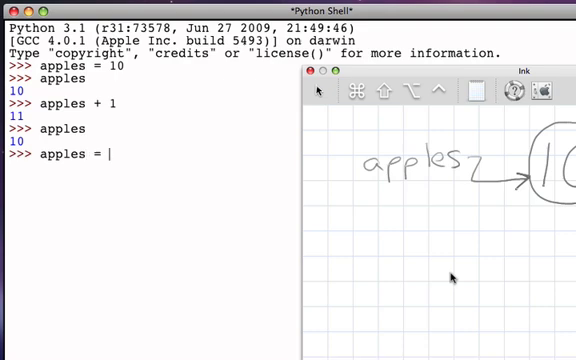
Reassign apples with apples = apples + 1 at the prompt
{"action": "type", "text": "apples"}
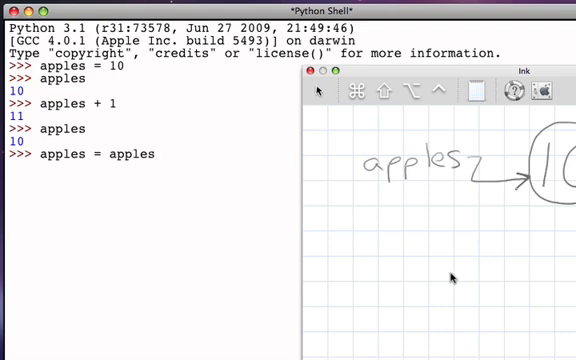
{"action": "type", "text": "+ 1"}
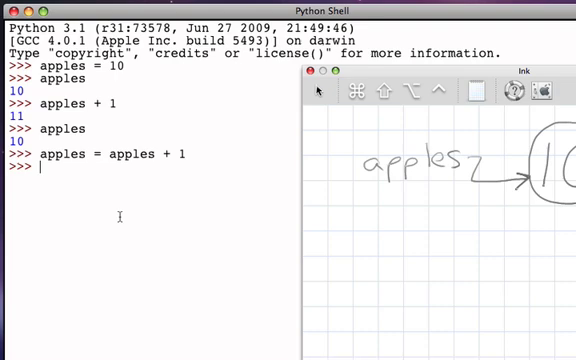
{"action": "type", "text": "apples"}
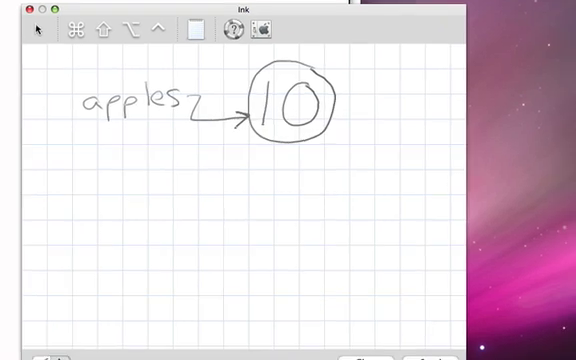
{"action": "mouse_move", "coordinate": [157, 144]}
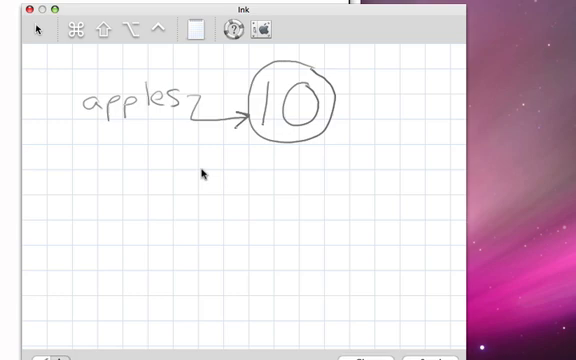
{"action": "mouse_move", "coordinate": [300, 115]}
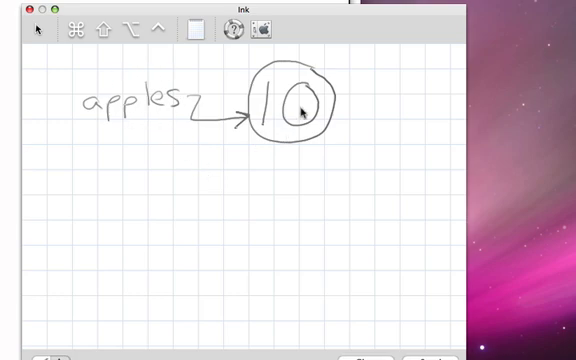
{"action": "mouse_move", "coordinate": [369, 187]}
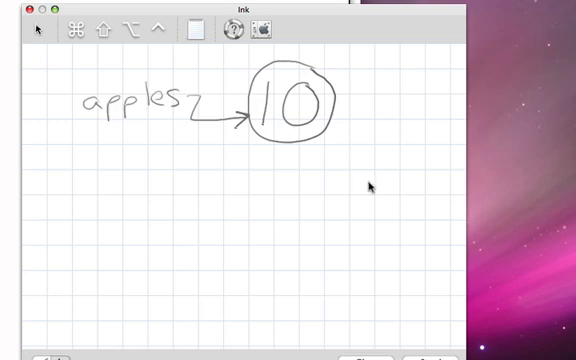
{"action": "mouse_move", "coordinate": [367, 178]}
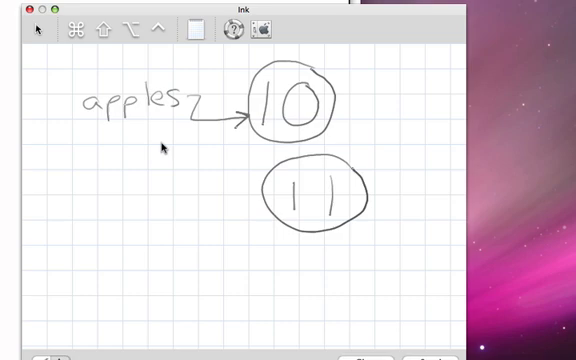
{"action": "mouse_move", "coordinate": [205, 102]}
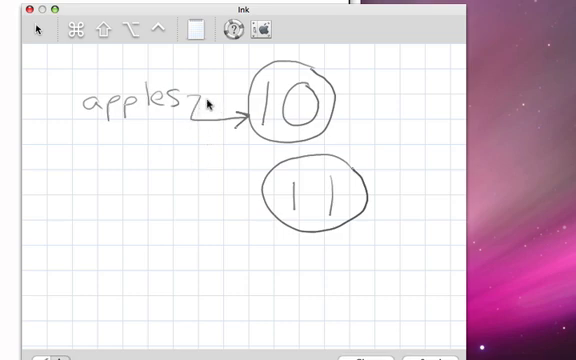
{"action": "mouse_move", "coordinate": [255, 172]}
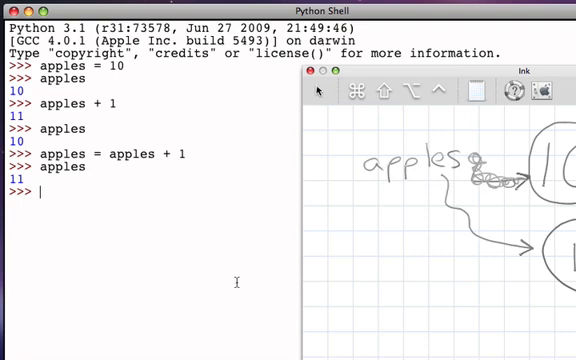
Run apples = apples + 1 a second time and display apples as 12
{"action": "type", "text": "ap"}
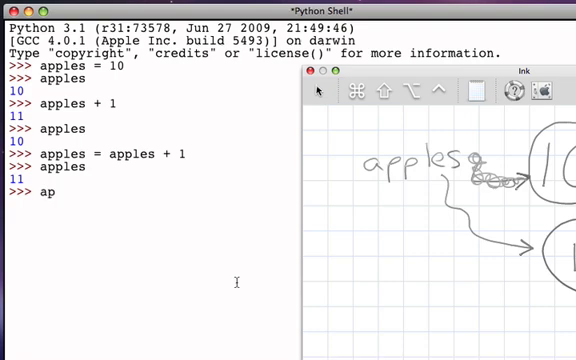
{"action": "type", "text": "ples ="}
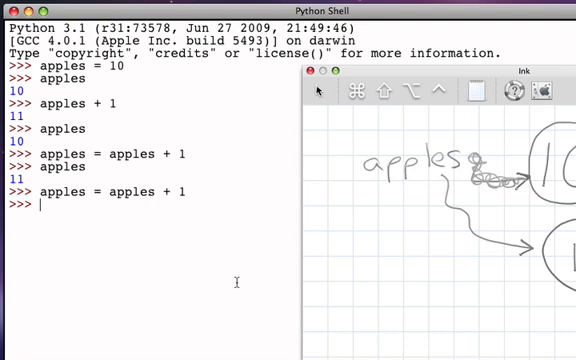
{"action": "type", "text": "apples"}
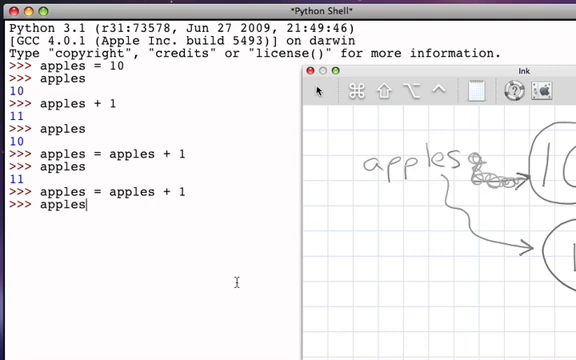
{"action": "key", "text": "Return"}
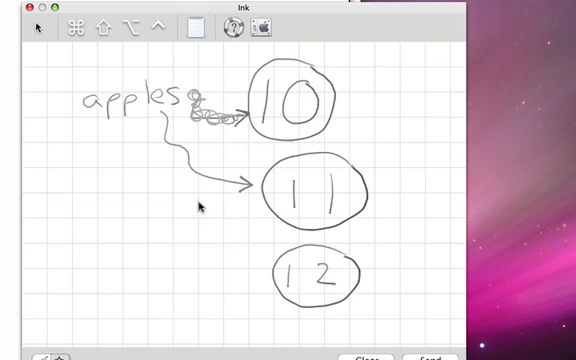
Redirect the apples arrow from 11 to the circled 12
{"action": "left_click_drag", "start_coordinate": [180, 158], "coordinate": [250, 192]}
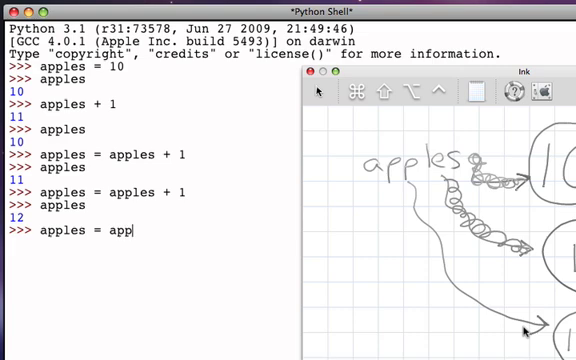
Repeat apples = apples + 1 three times, then display apples as 15
{"action": "type", "text": "les"}
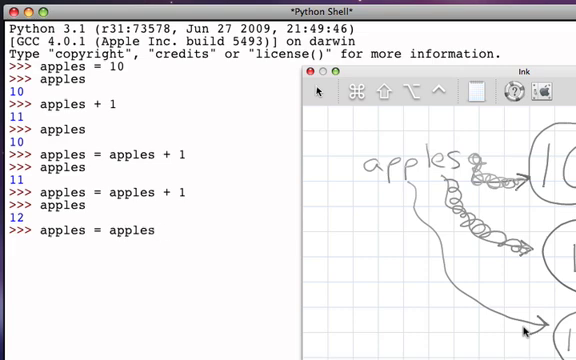
{"action": "type", "text": "+"}
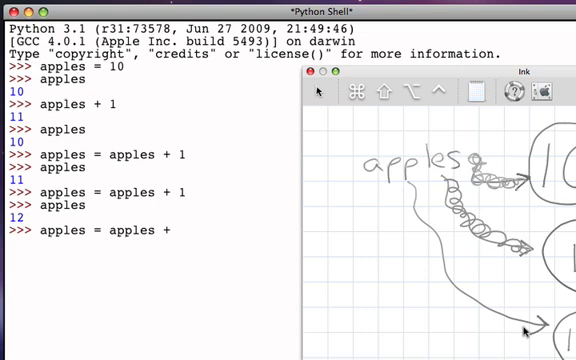
{"action": "type", "text": "1"}
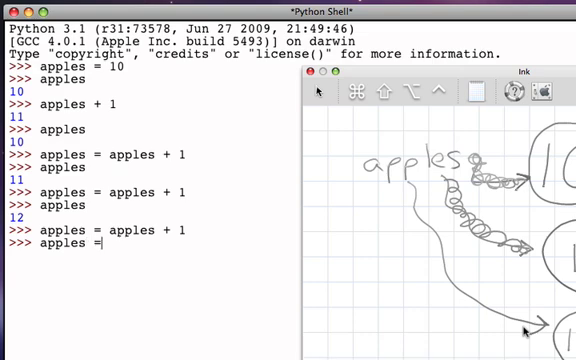
{"action": "type", "text": "apples + 1"}
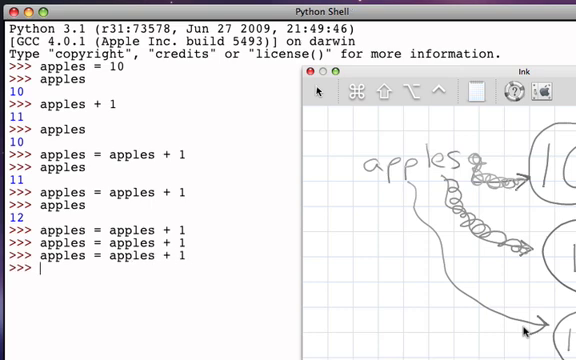
{"action": "type", "text": "appes"}
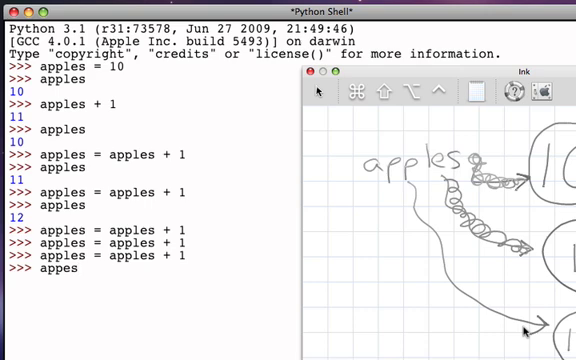
{"action": "type", "text": "apples"}
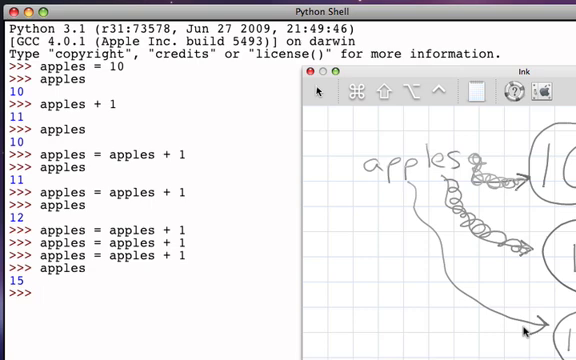
{"action": "key", "text": "Return"}
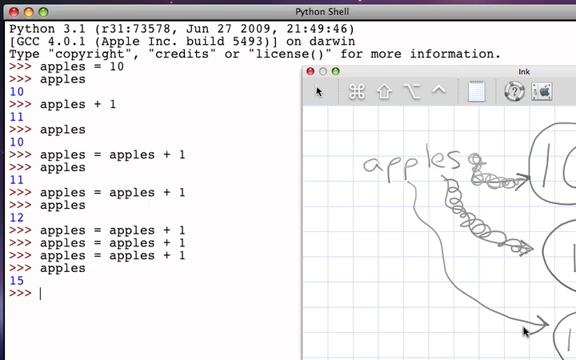